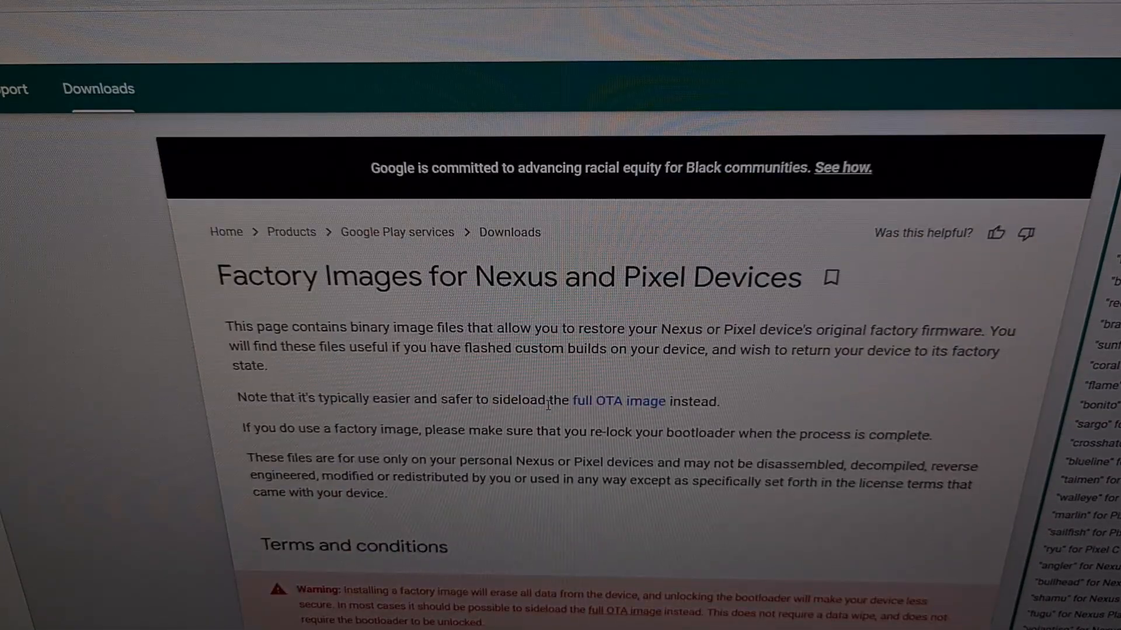
Scroll past the flashing instructions to the Pixel 6 "oriole" image list
{"action": "scroll", "scroll_direction": "down", "scroll_amount": 3}
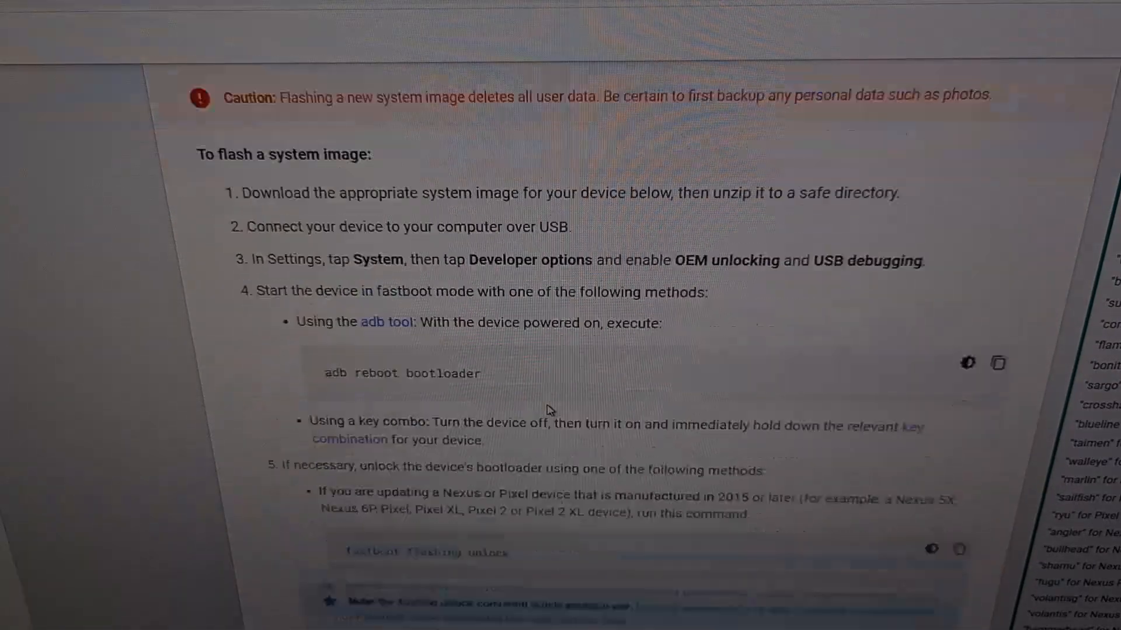
{"action": "scroll", "scroll_direction": "down", "scroll_amount": 3}
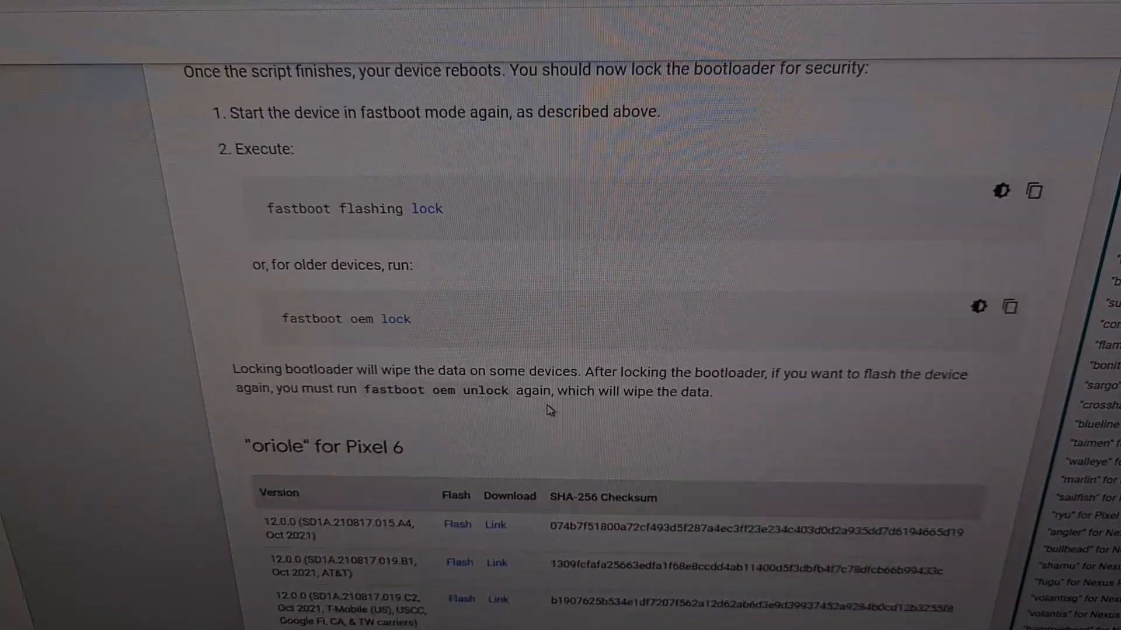
{"action": "scroll", "scroll_direction": "down", "scroll_amount": 3}
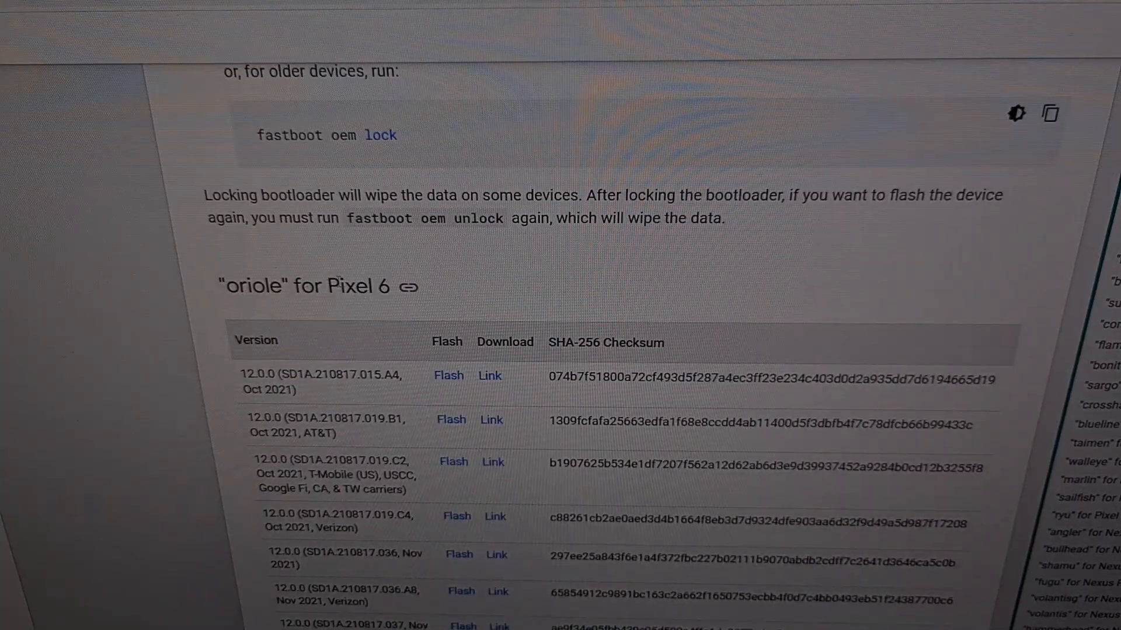
{"action": "double_click", "coordinate": [350, 286]}
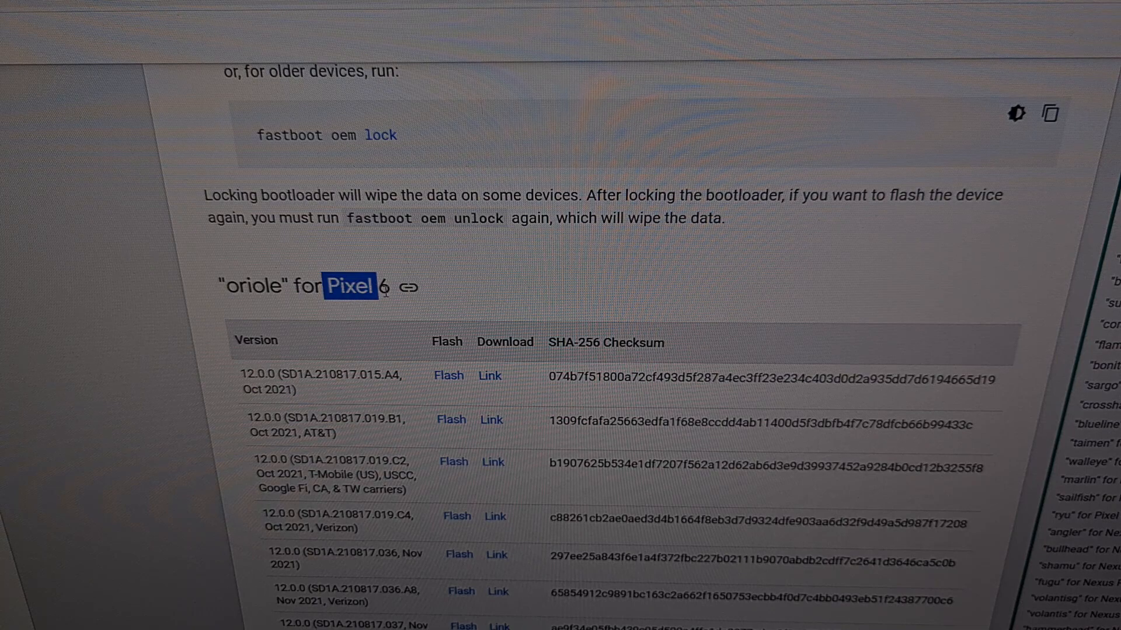
{"action": "scroll", "scroll_direction": "down", "scroll_amount": 3}
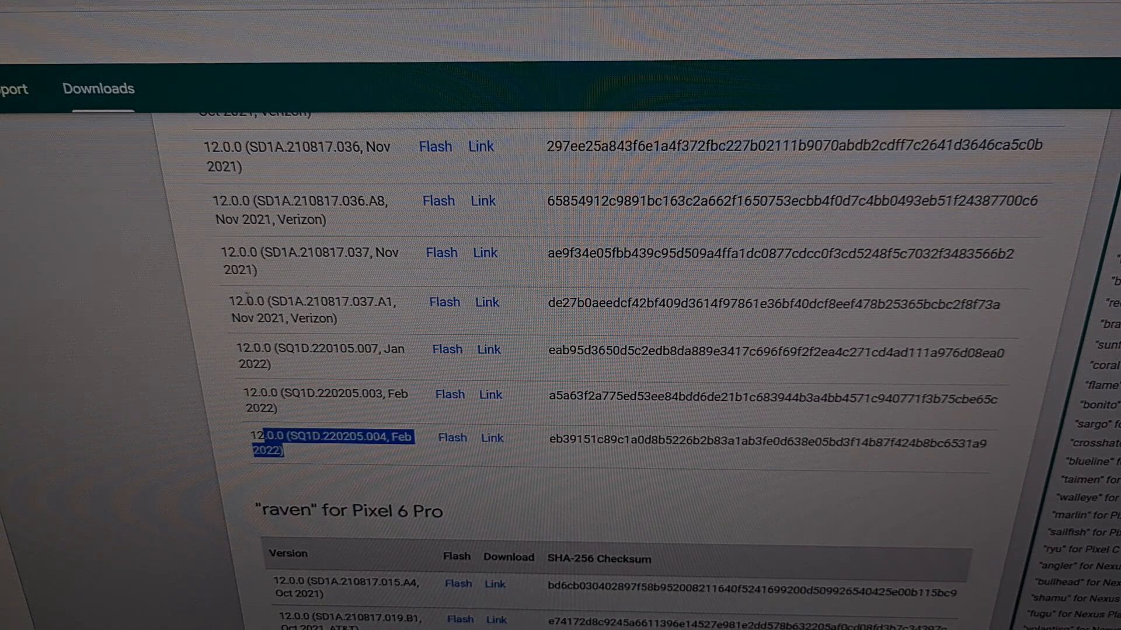
{"action": "mouse_move", "coordinate": [240, 275]}
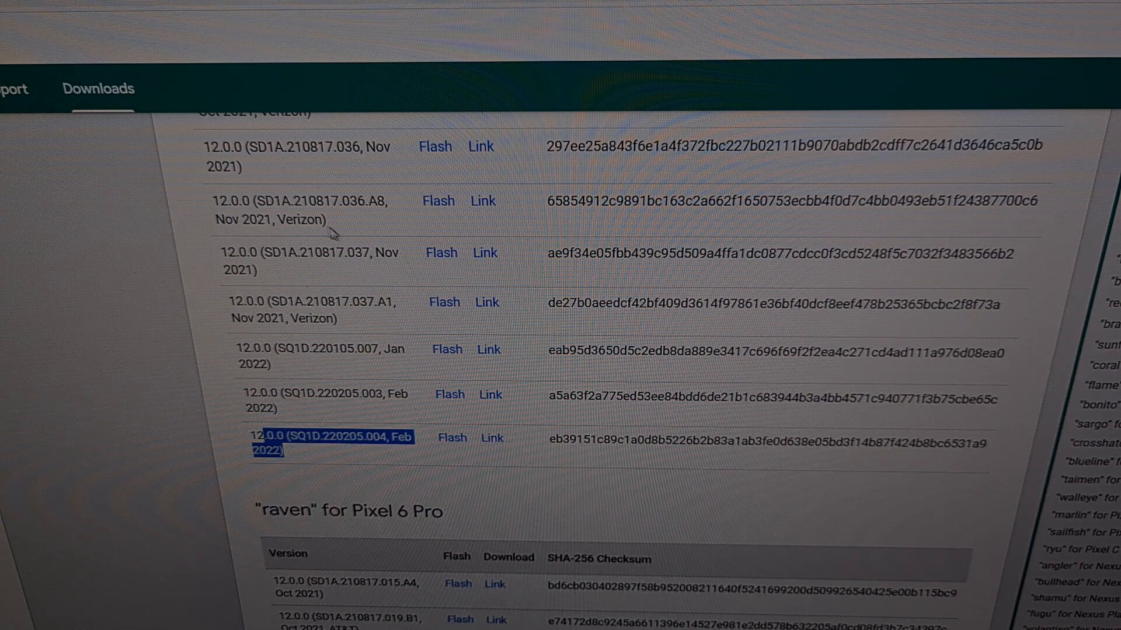
{"action": "mouse_move", "coordinate": [319, 178]}
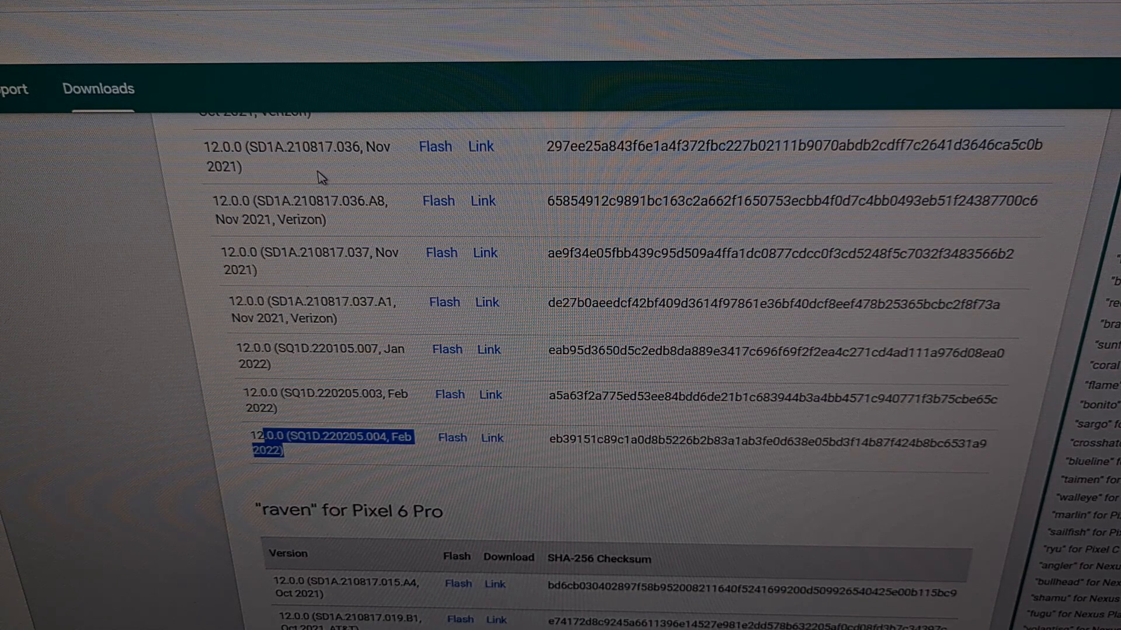
{"action": "mouse_move", "coordinate": [390, 369]}
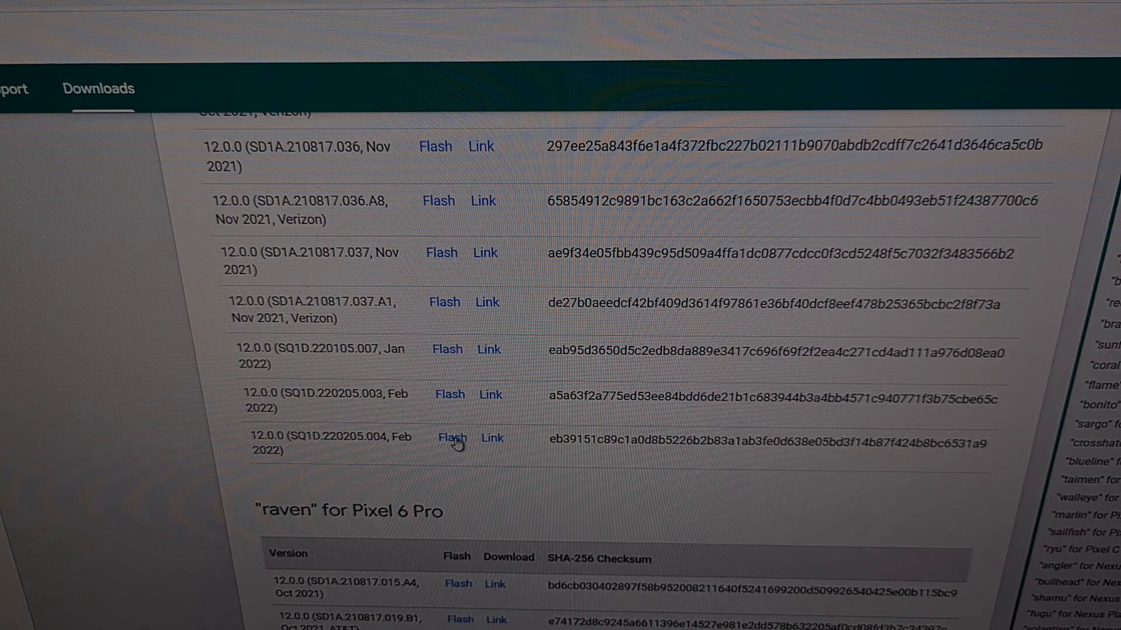
Open Android Flash Tool from the 12.0.0 (SQ1D.220205.004, Feb 2022) Flash link
{"action": "left_click", "coordinate": [452, 437]}
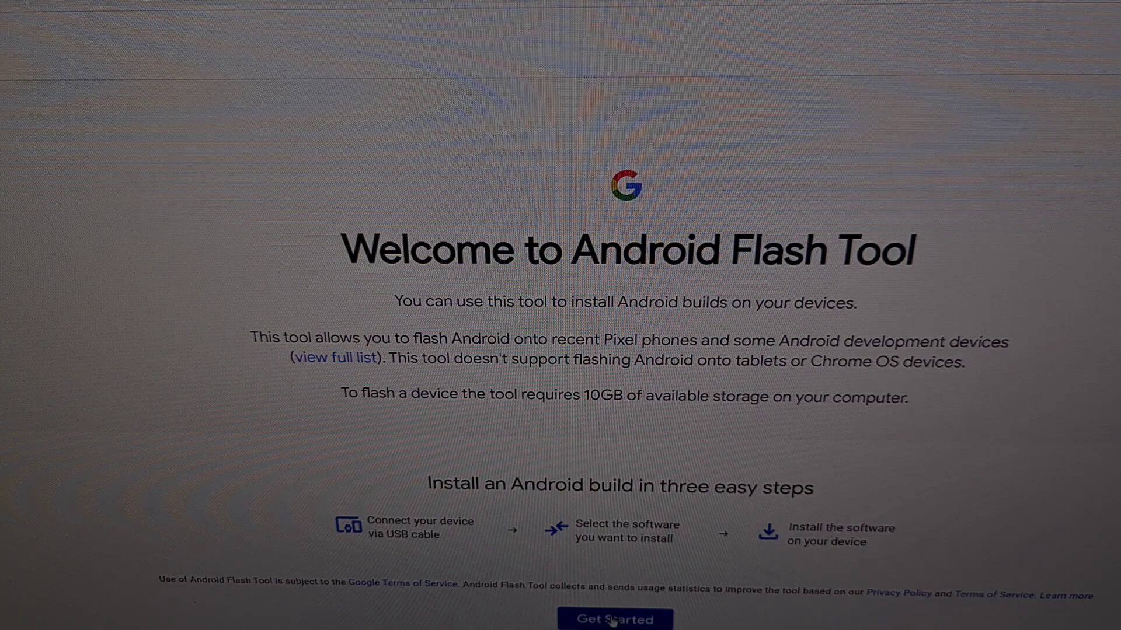
Confirm the USB driver is installed and allow ADB key access
{"action": "left_click", "coordinate": [613, 619]}
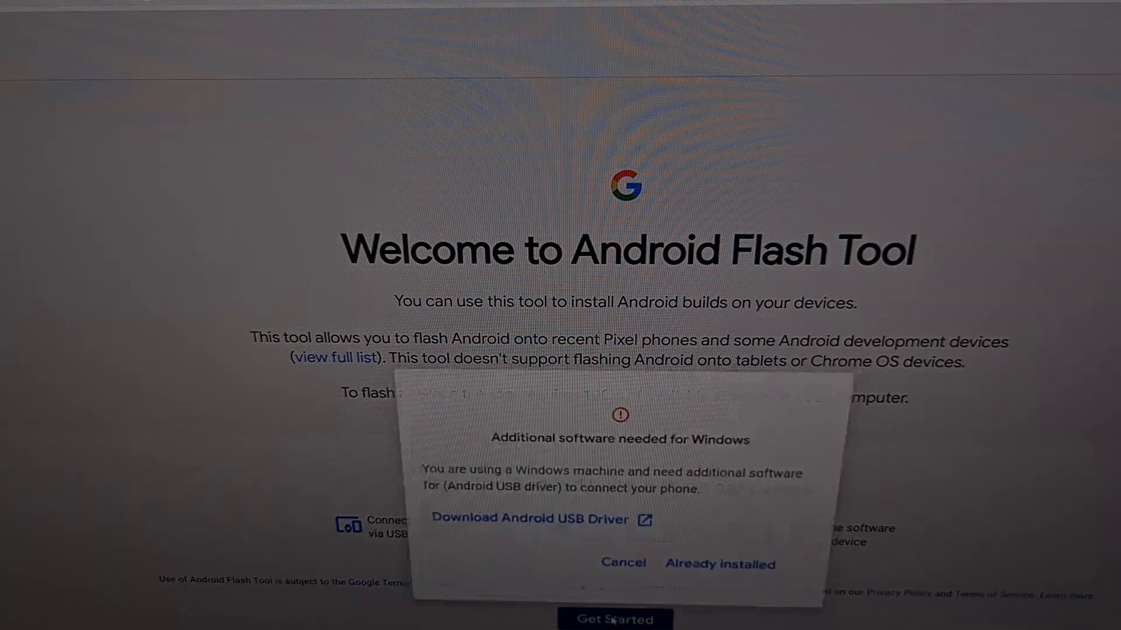
{"action": "mouse_move", "coordinate": [608, 538]}
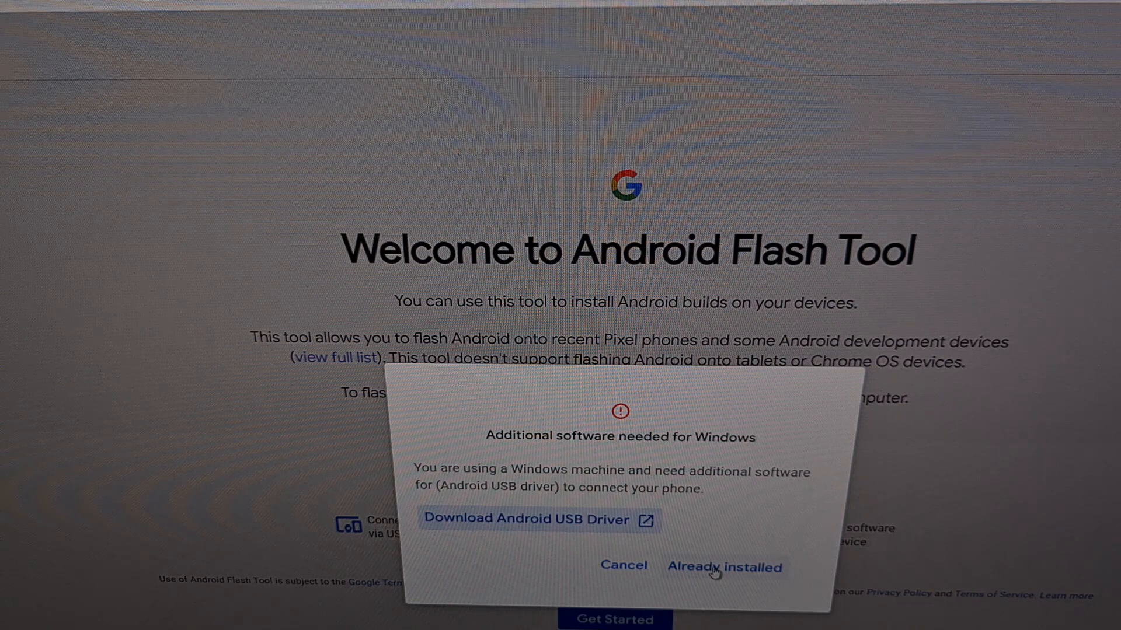
{"action": "left_click", "coordinate": [723, 566]}
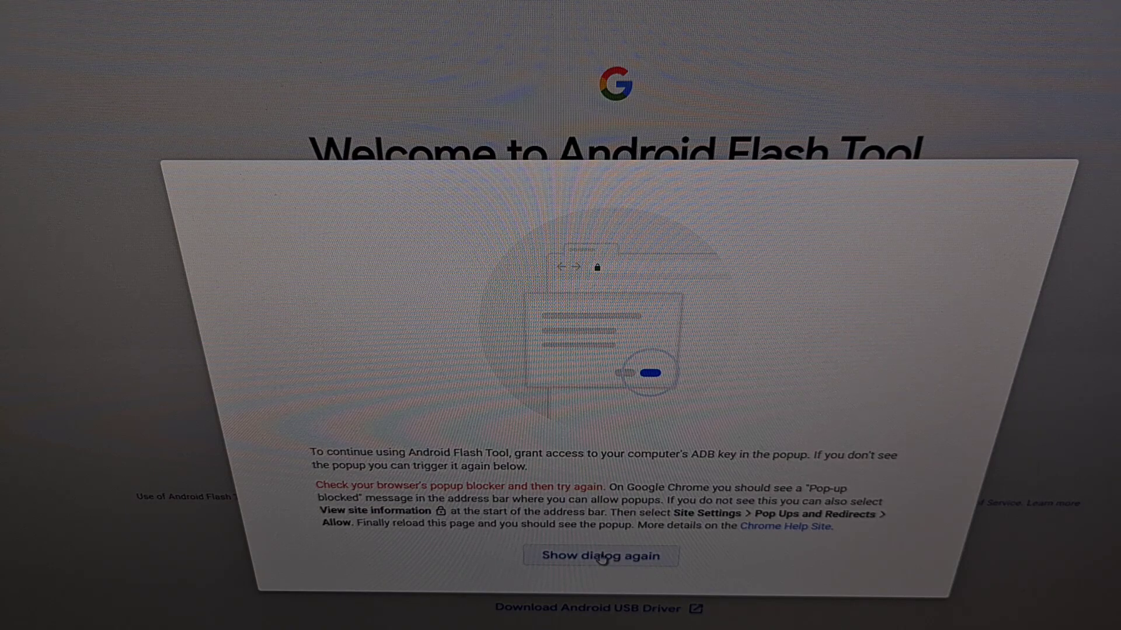
{"action": "left_click", "coordinate": [601, 556]}
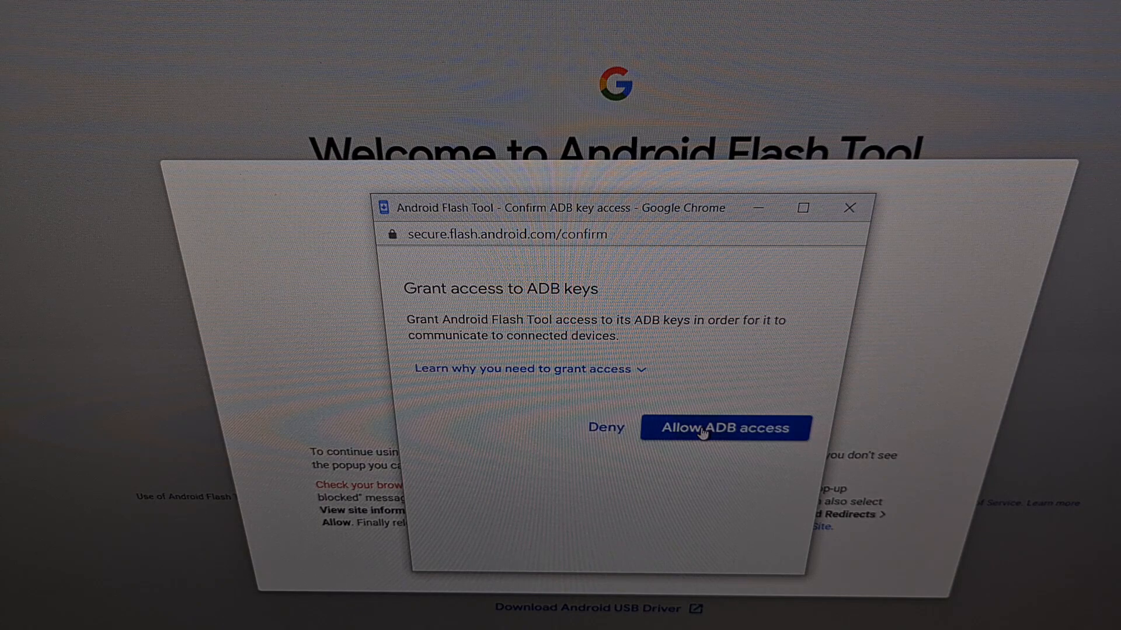
{"action": "left_click", "coordinate": [725, 428]}
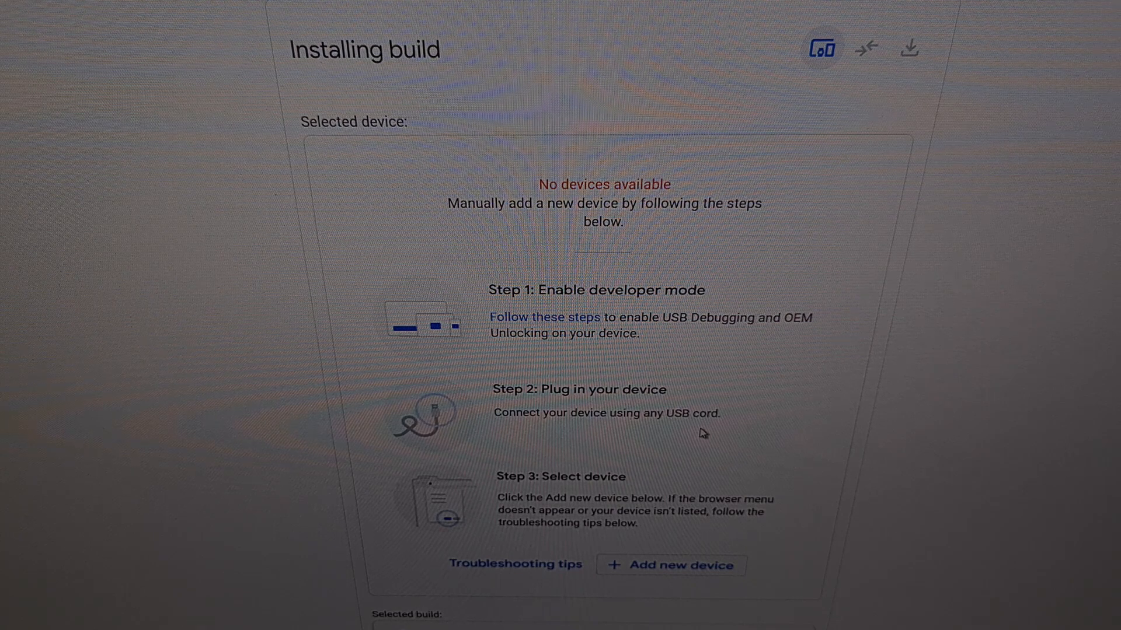
{"action": "mouse_move", "coordinate": [655, 315]}
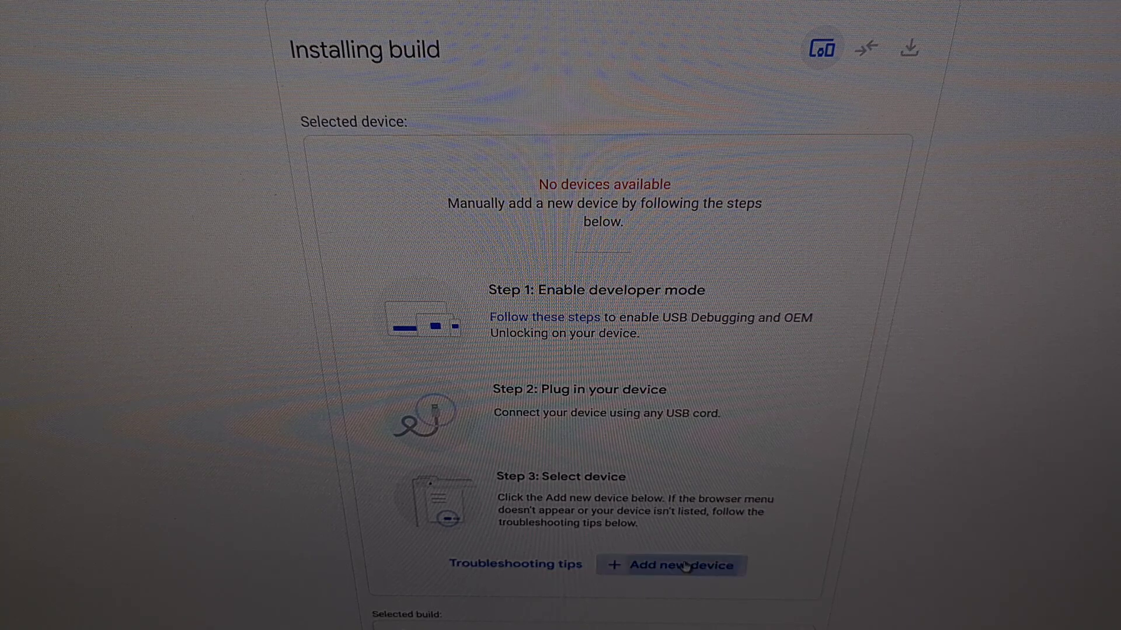
Add the Pixel 6 as a new device and connect it
{"action": "left_click", "coordinate": [680, 565]}
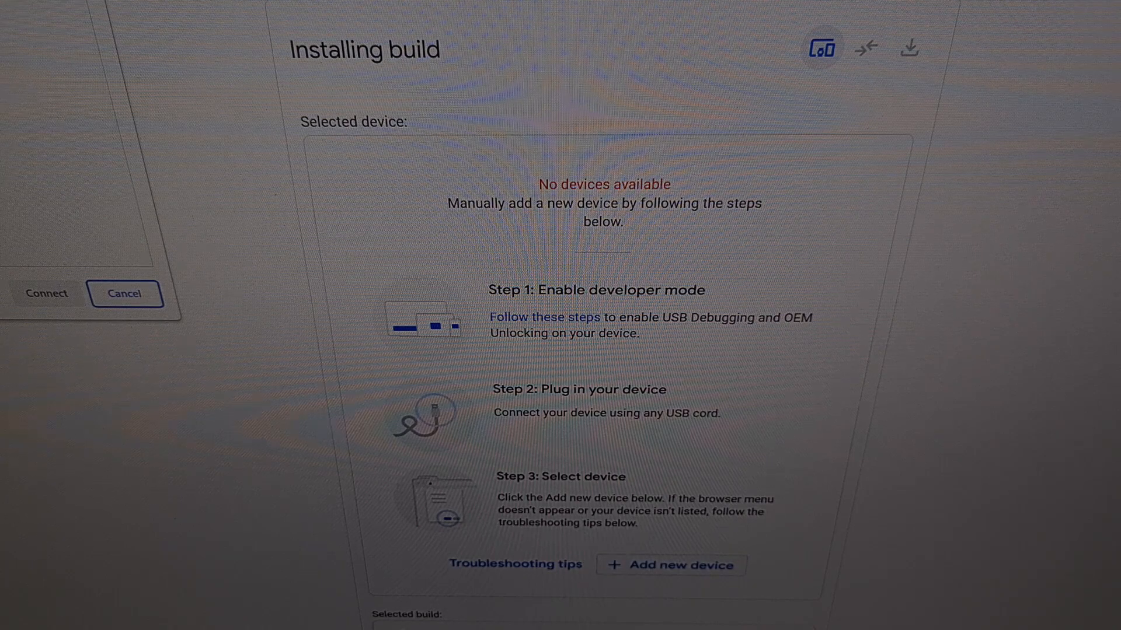
{"action": "left_click", "coordinate": [672, 565]}
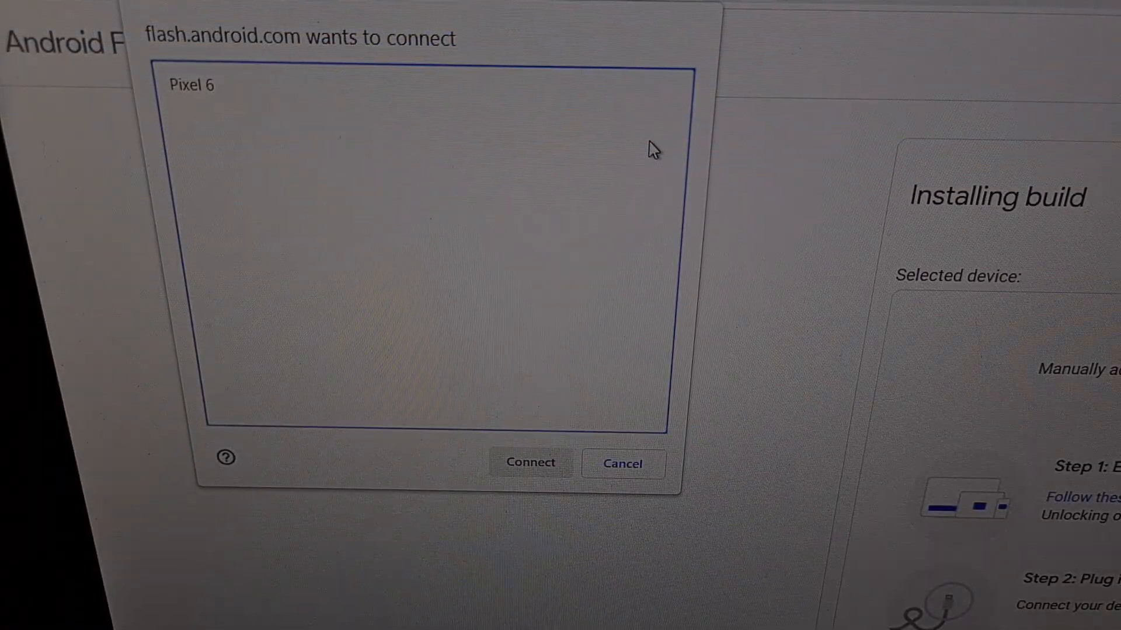
{"action": "mouse_move", "coordinate": [216, 200]}
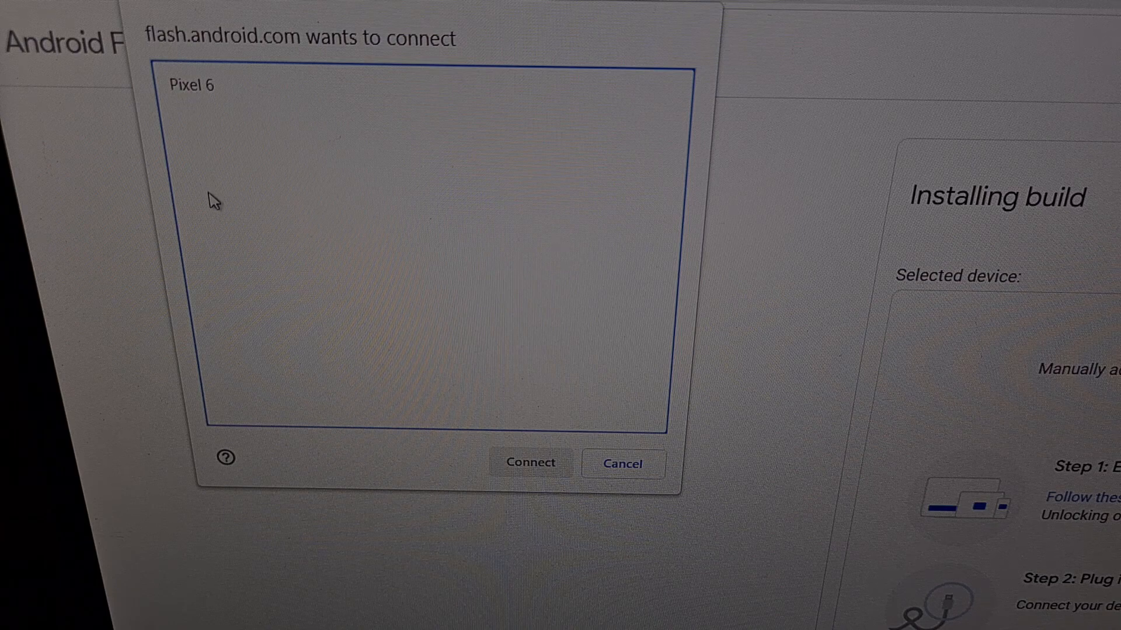
{"action": "mouse_move", "coordinate": [219, 96]}
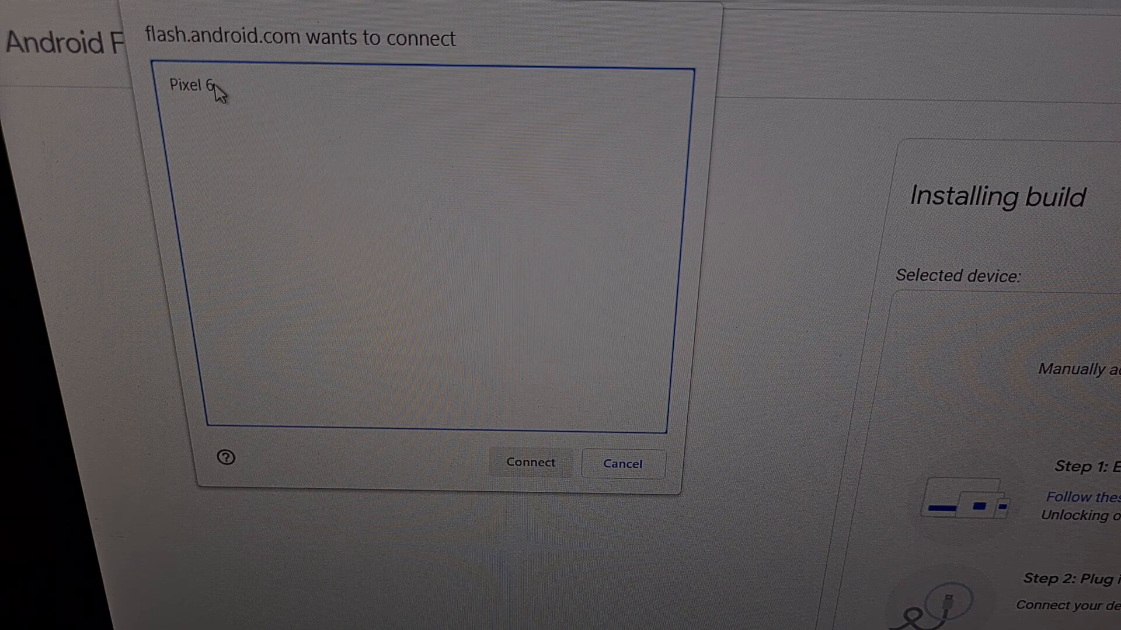
{"action": "left_click", "coordinate": [203, 90]}
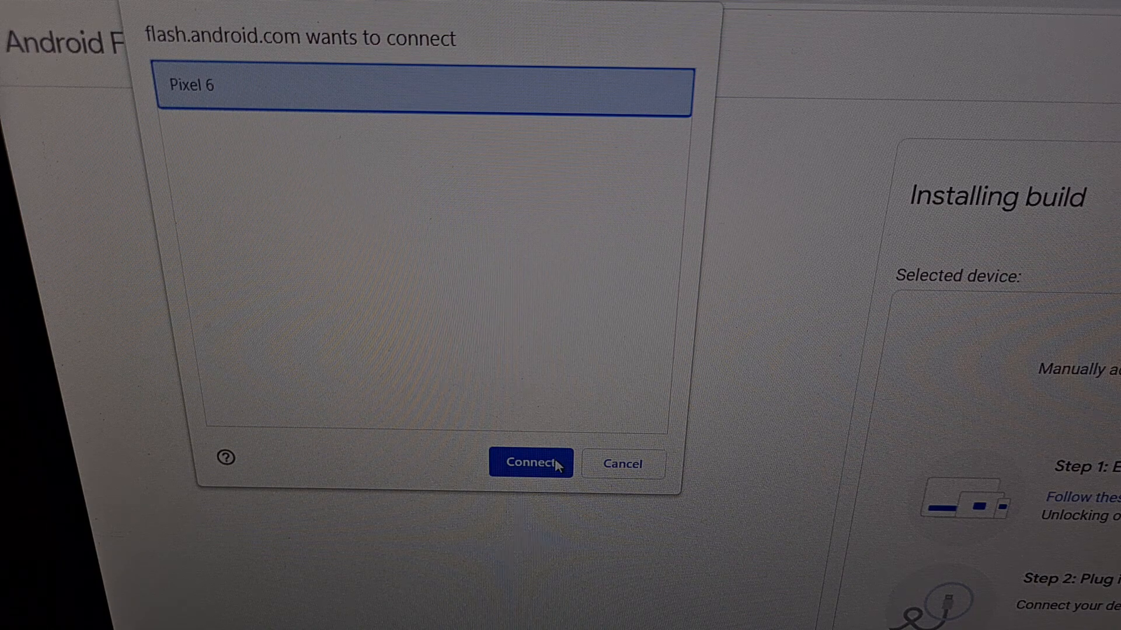
{"action": "left_click", "coordinate": [533, 464]}
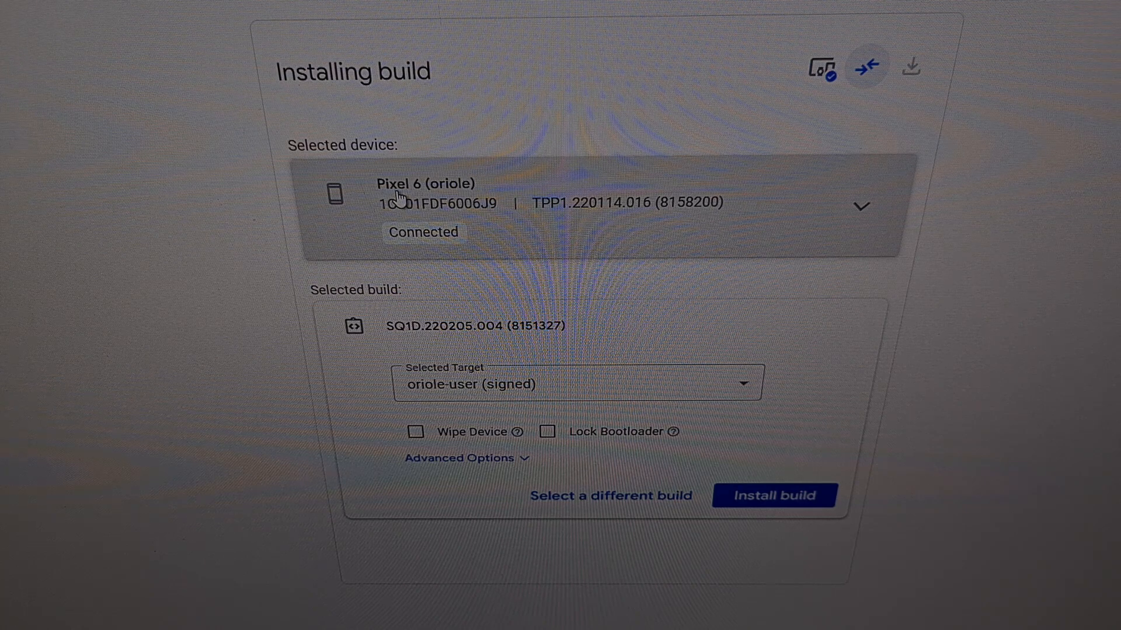
{"action": "mouse_move", "coordinate": [357, 169]}
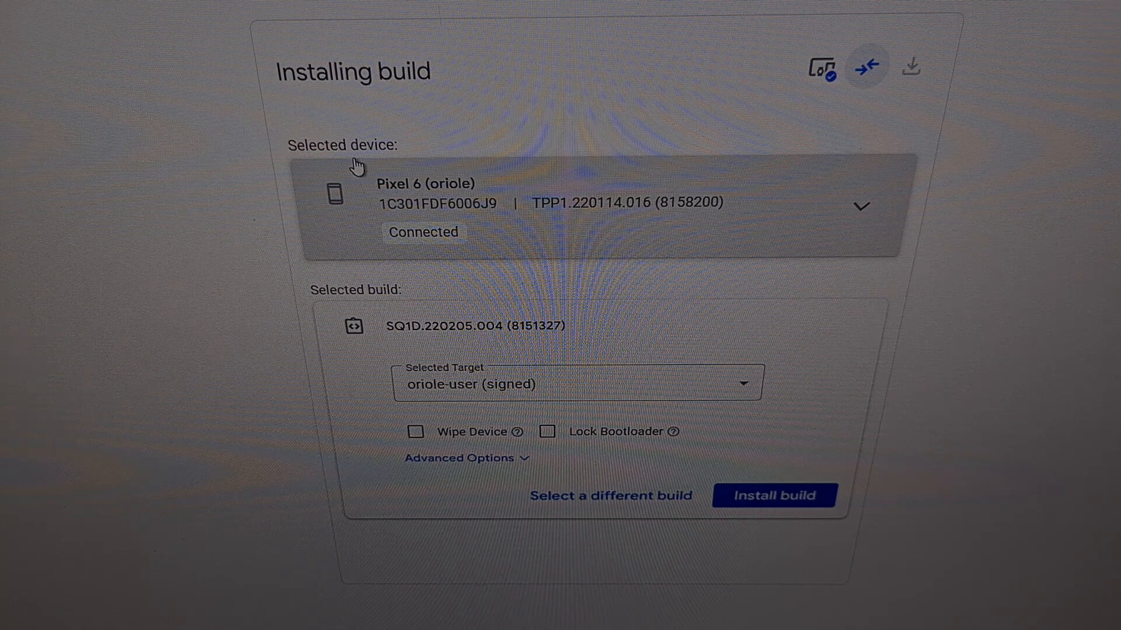
{"action": "mouse_move", "coordinate": [453, 249]}
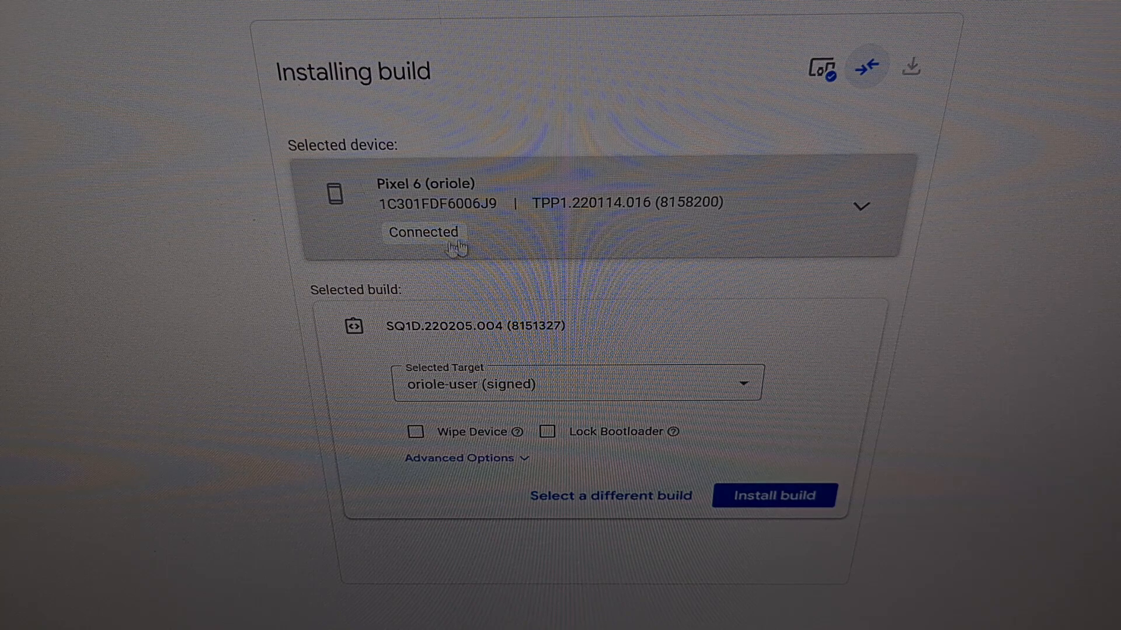
{"action": "mouse_move", "coordinate": [427, 251]}
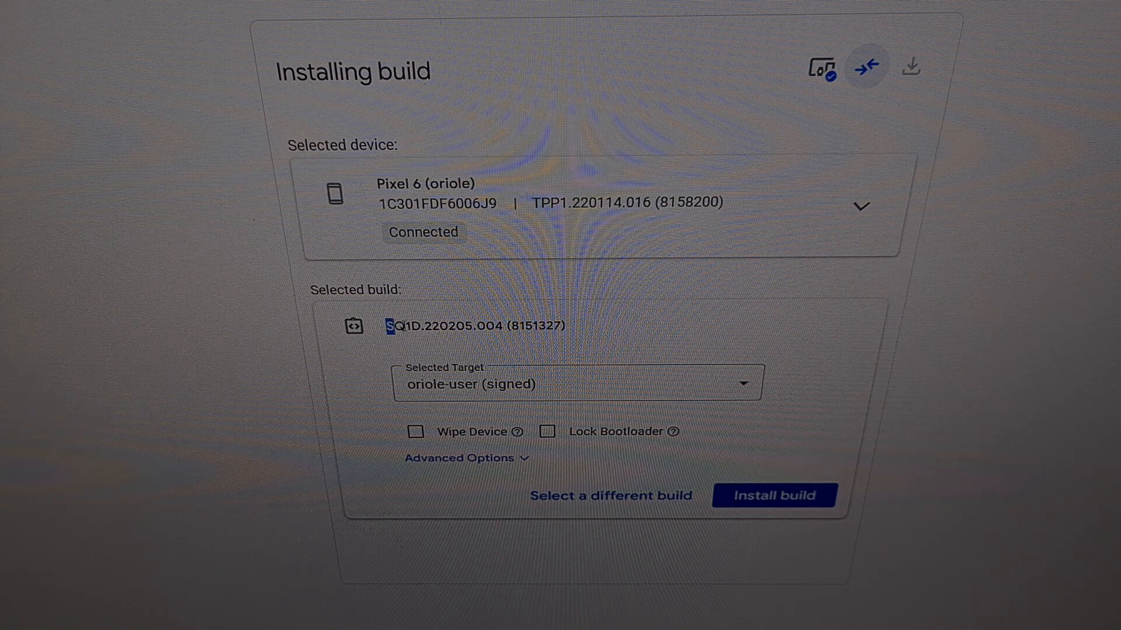
{"action": "double_click", "coordinate": [446, 326]}
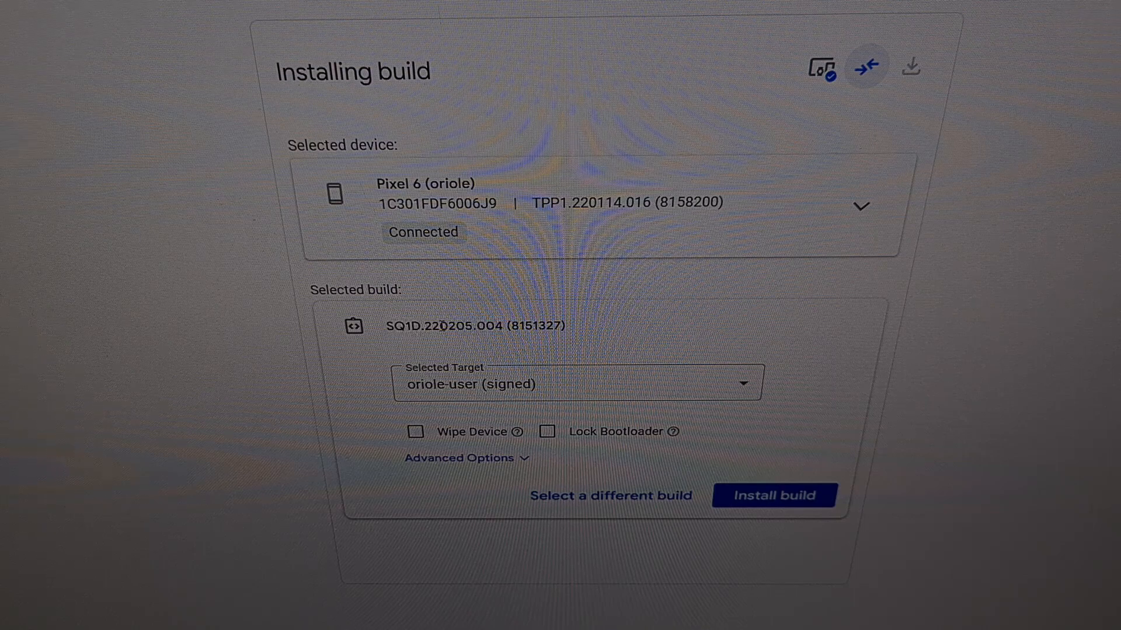
{"action": "mouse_move", "coordinate": [544, 394]}
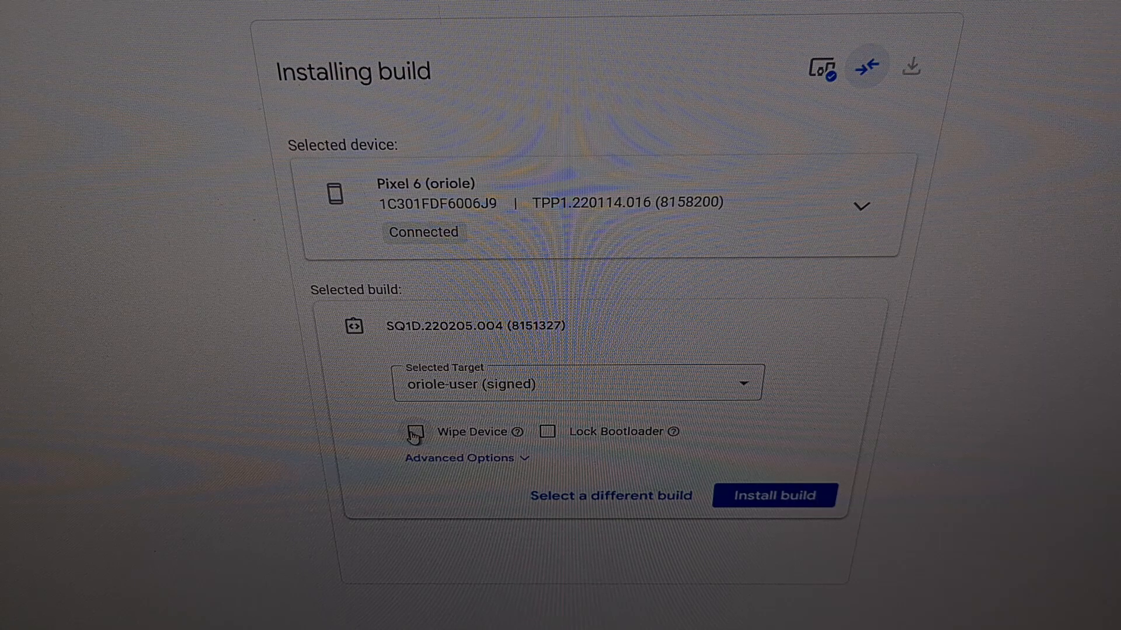
Enable Wipe Device and review Advanced Options without changing them
{"action": "left_click", "coordinate": [416, 434]}
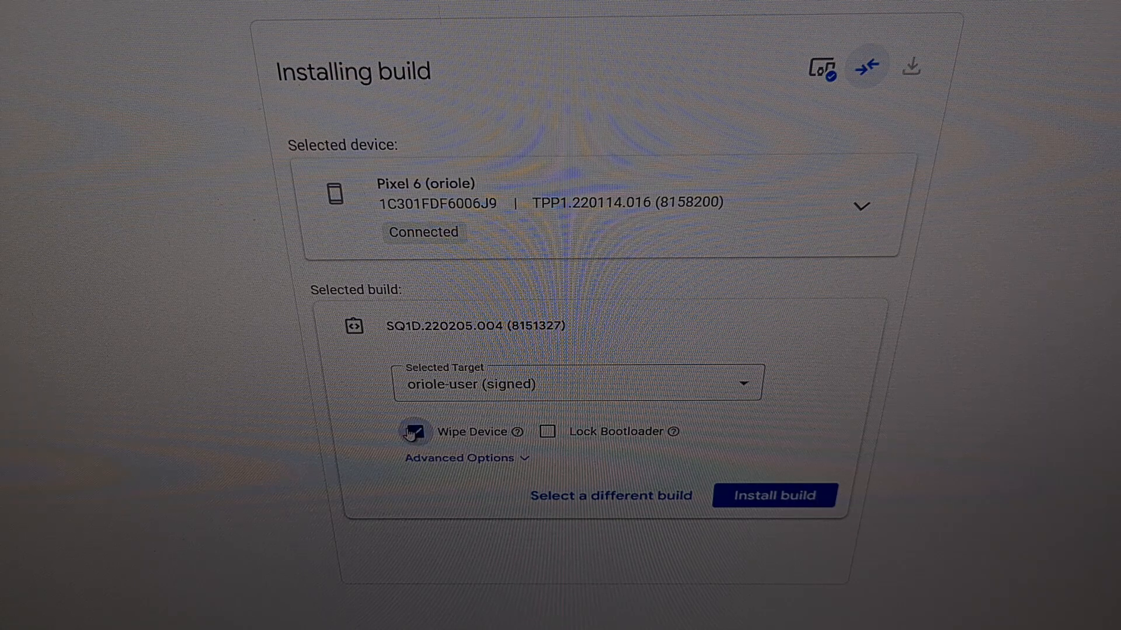
{"action": "left_click", "coordinate": [415, 431]}
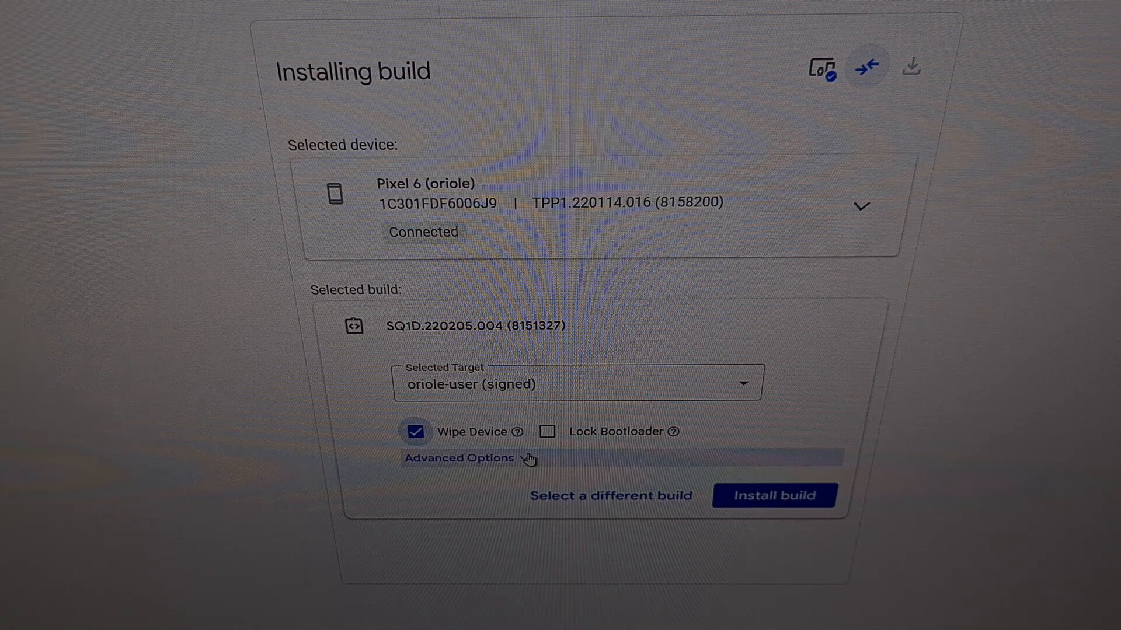
{"action": "left_click", "coordinate": [460, 458]}
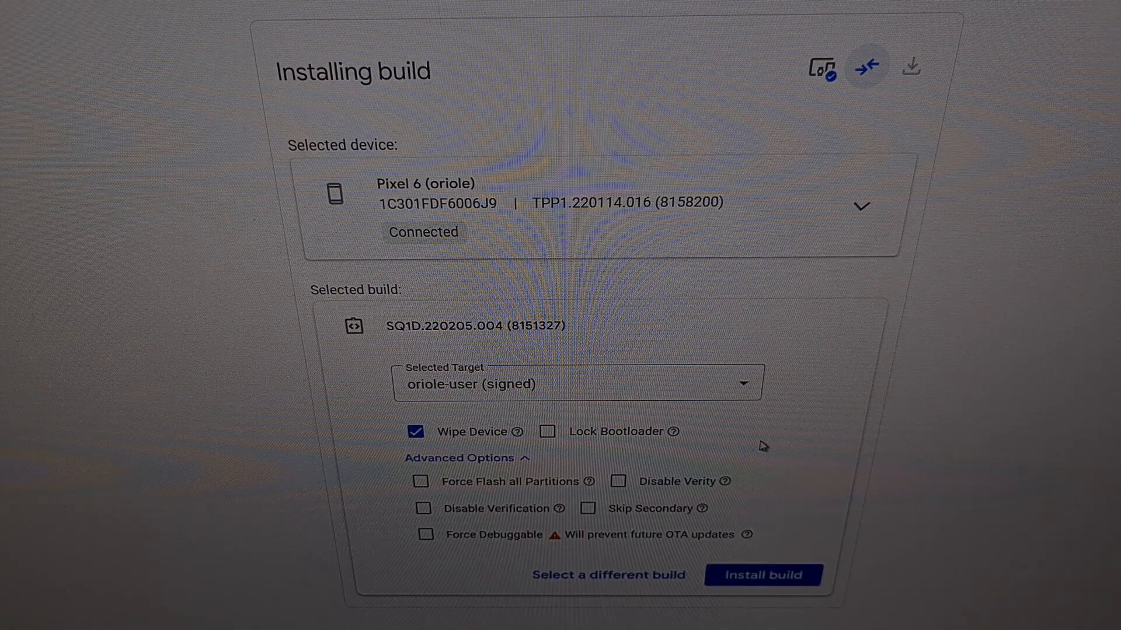
{"action": "left_click", "coordinate": [464, 457]}
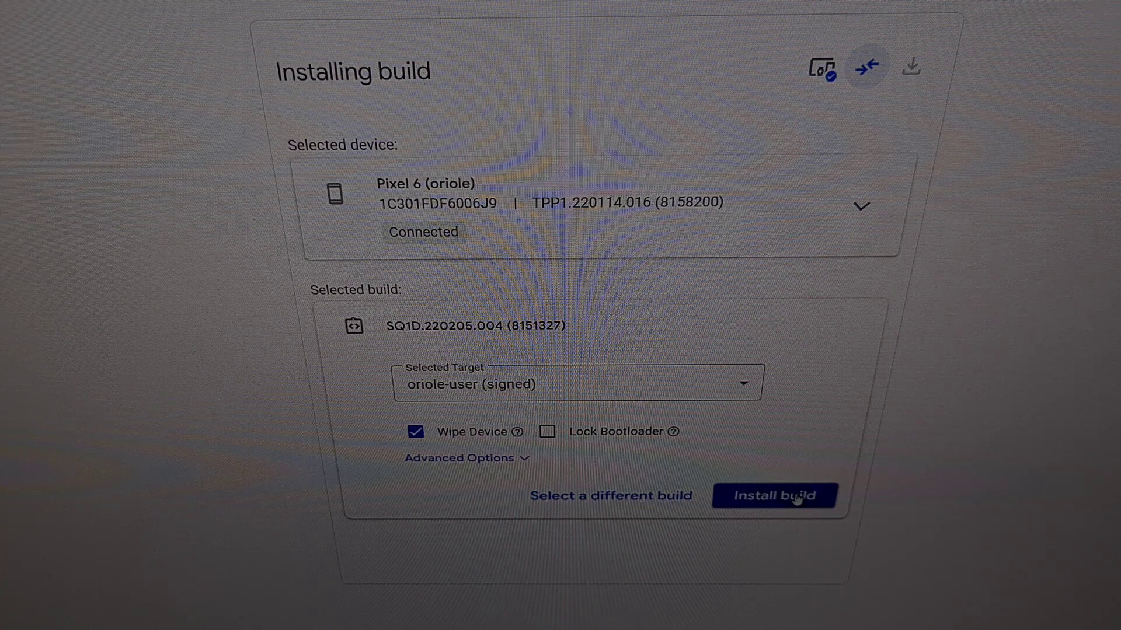
Start Install build to show the Pixel 6 SQ1D.220205.004 confirmation and warnings
{"action": "left_click", "coordinate": [776, 496]}
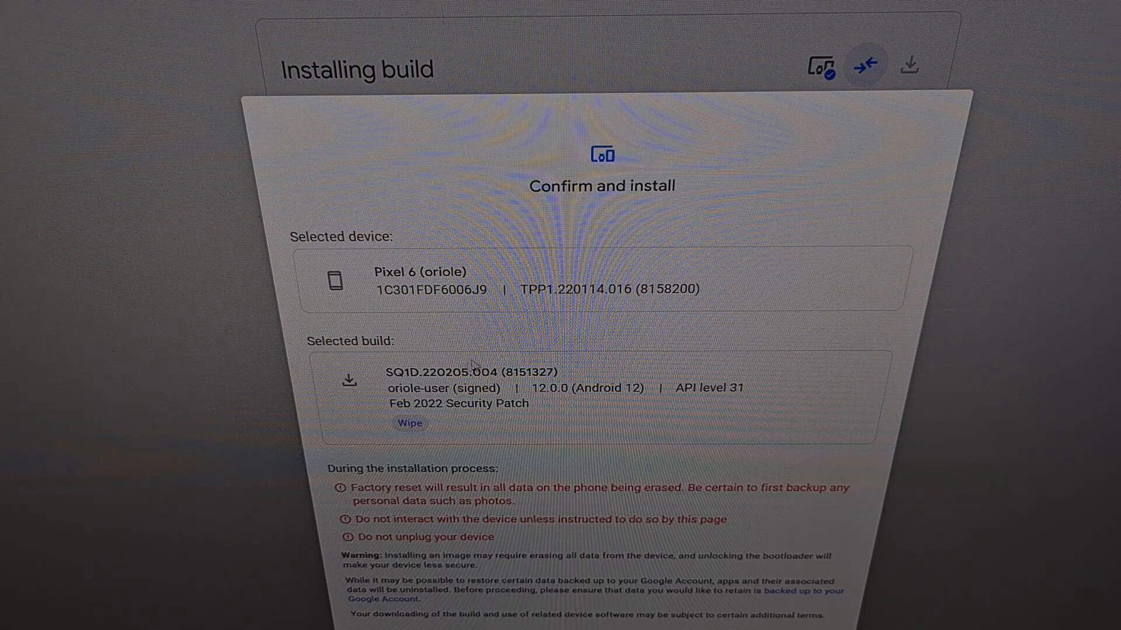
{"action": "mouse_move", "coordinate": [499, 341]}
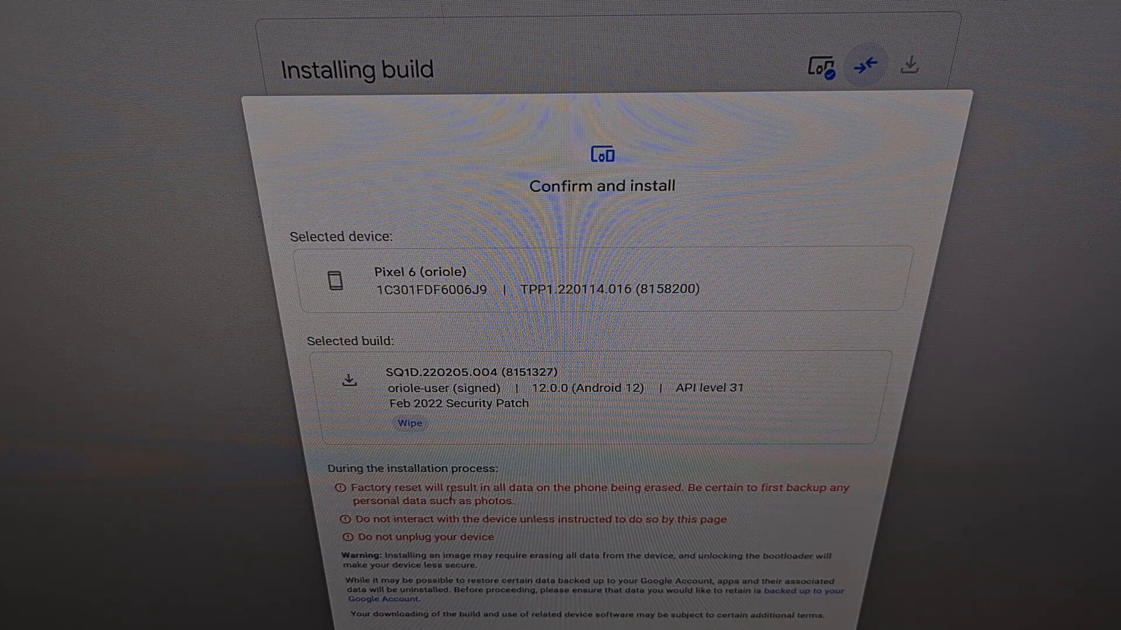
{"action": "mouse_move", "coordinate": [523, 504]}
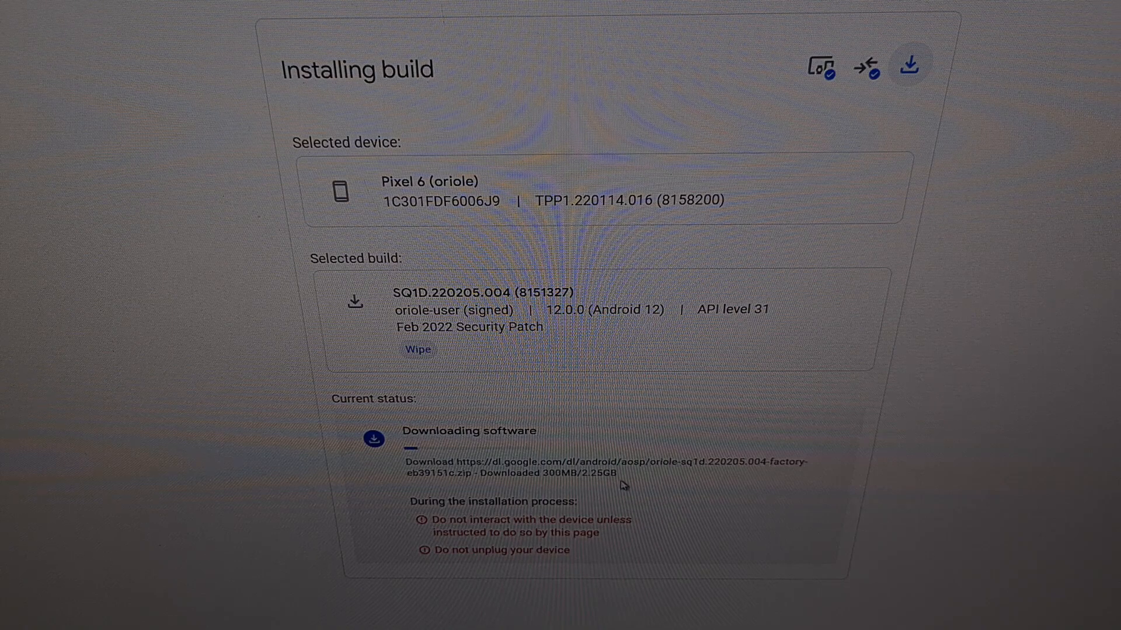
{"action": "mouse_move", "coordinate": [669, 508]}
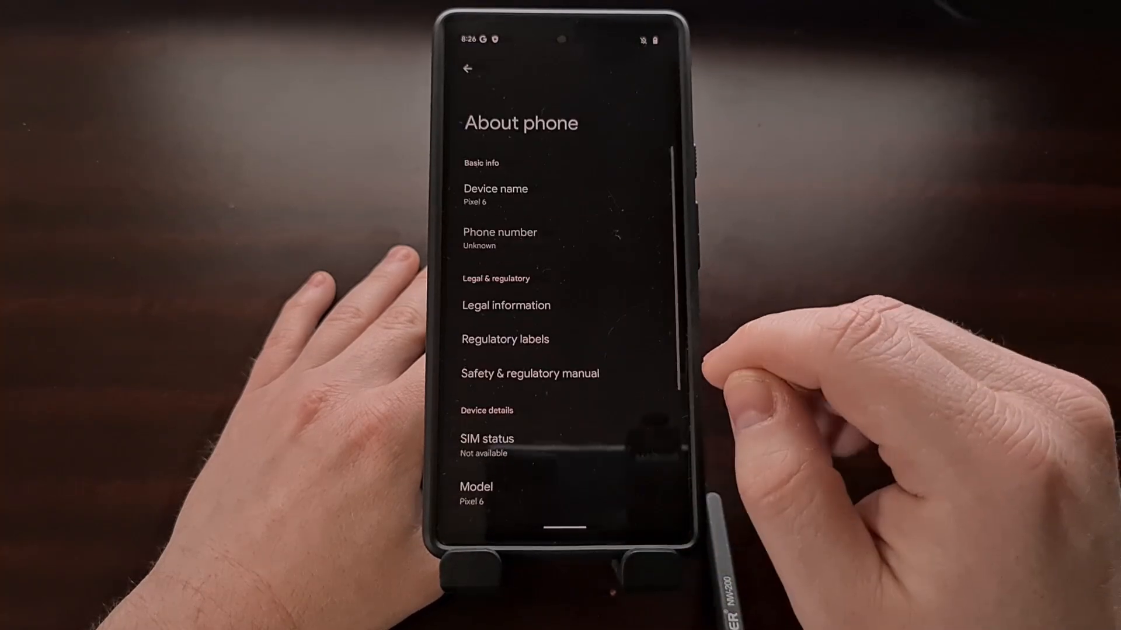
Scroll About phone down to the Android version entry reading 12
{"action": "scroll", "scroll_direction": "down", "scroll_amount": 3}
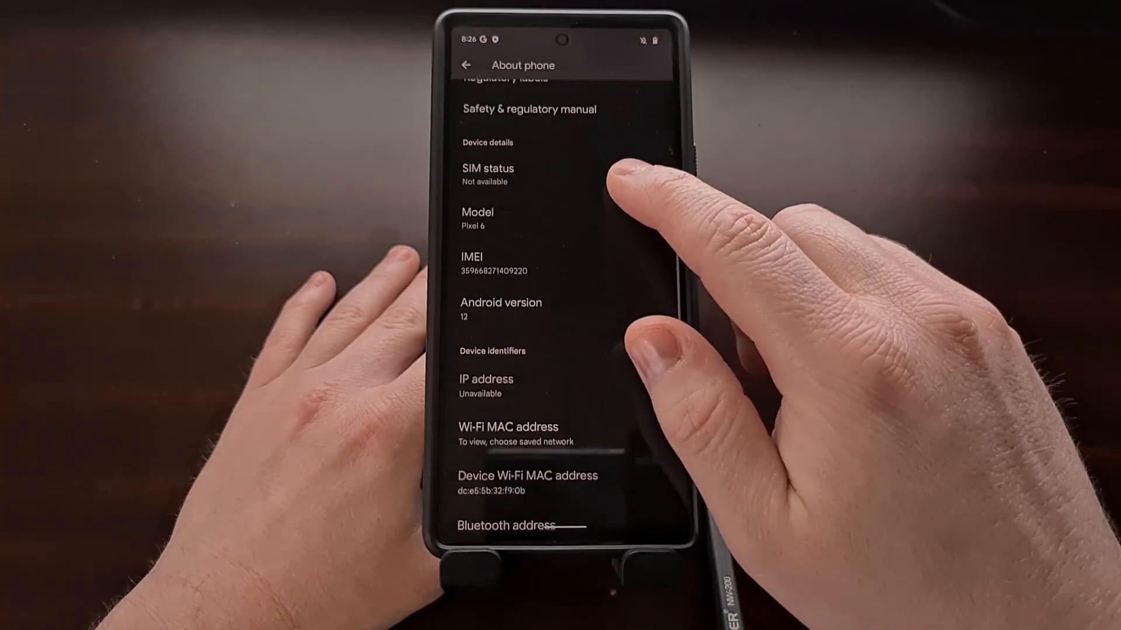